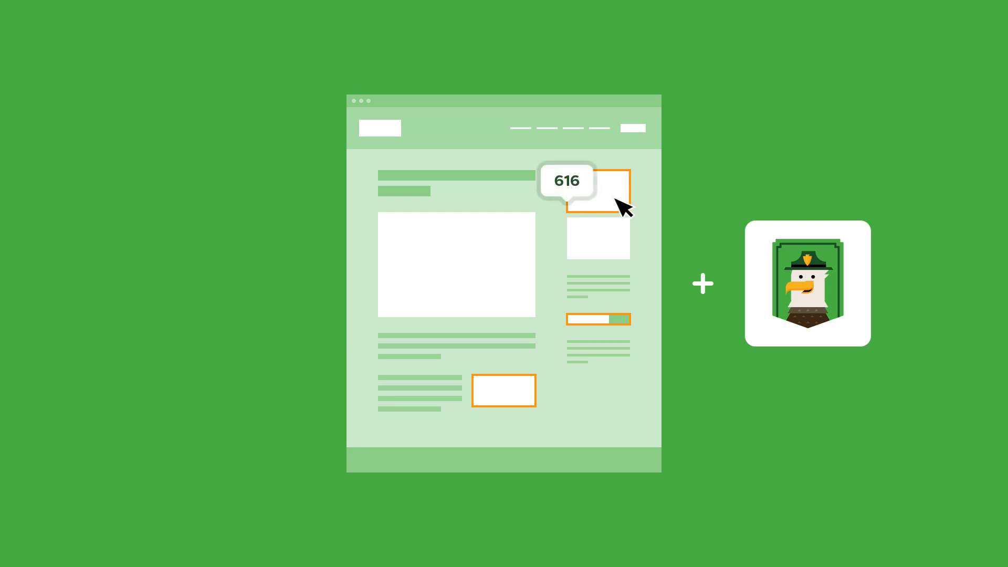
mouse_move(630, 330)
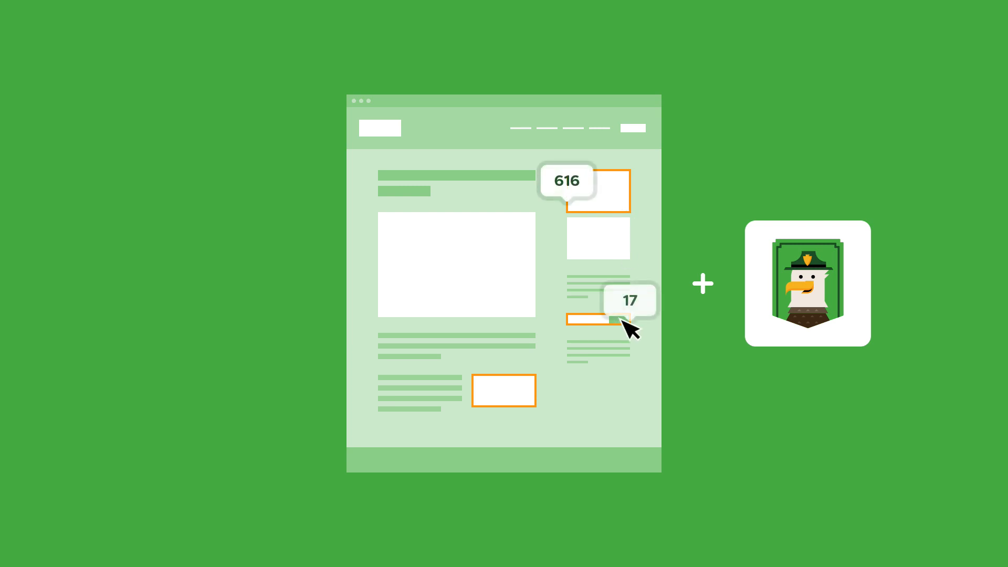
Step: Reveal click-count bubbles of 17 on the sidebar bar and 293 on the lower button
click(503, 391)
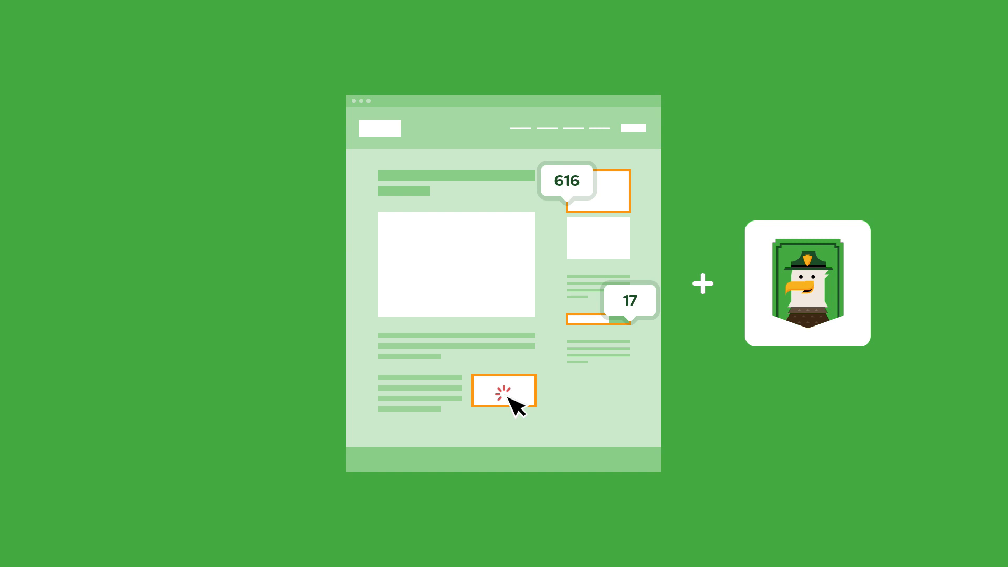
click(503, 390)
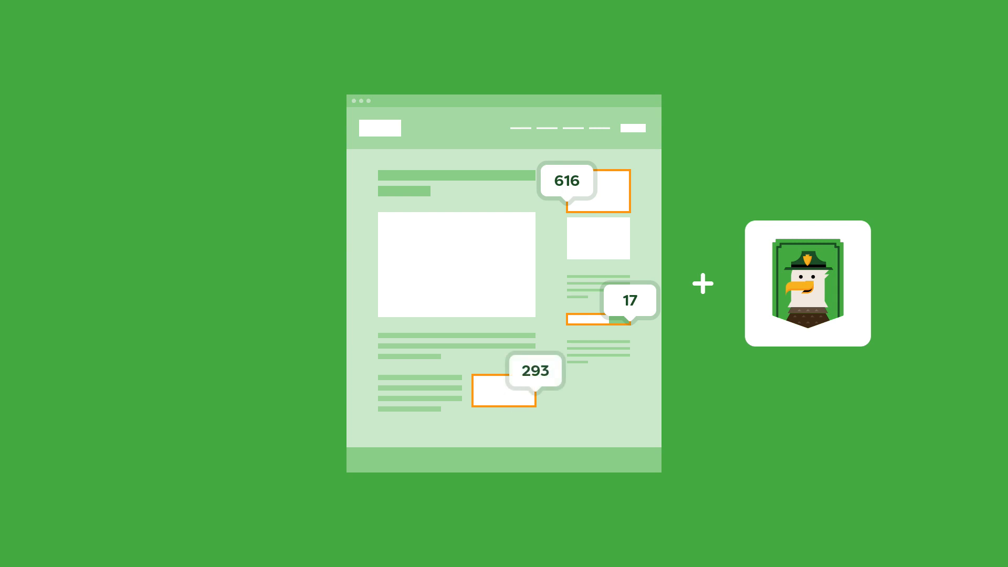